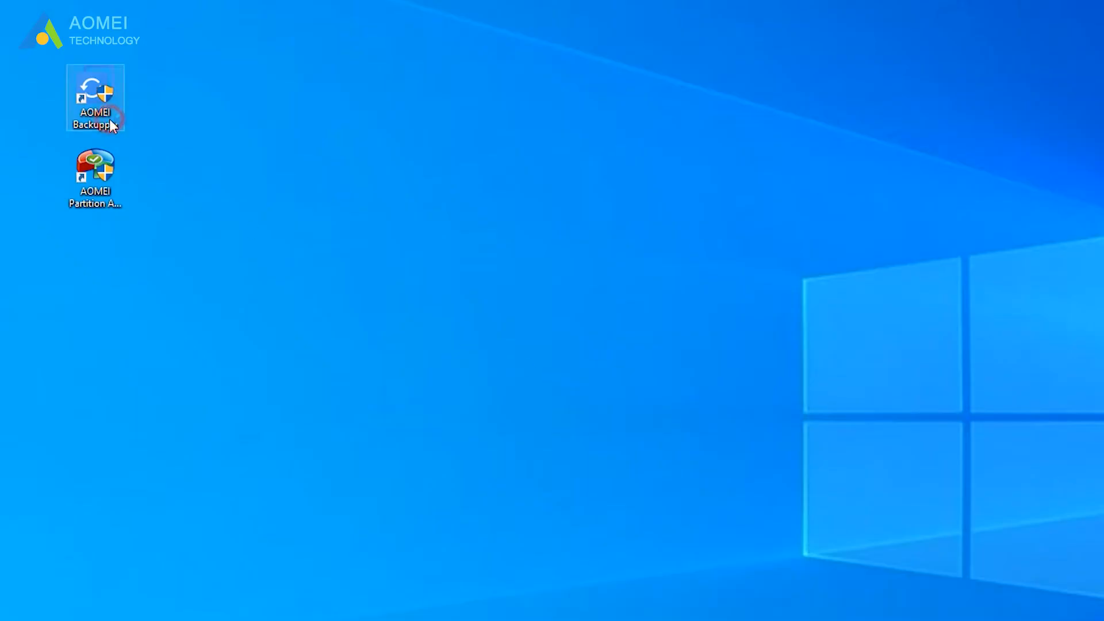
- Launch AOMEI Backupper Technician Plus from its desktop shortcut on Computer 1
double_click(94, 96)
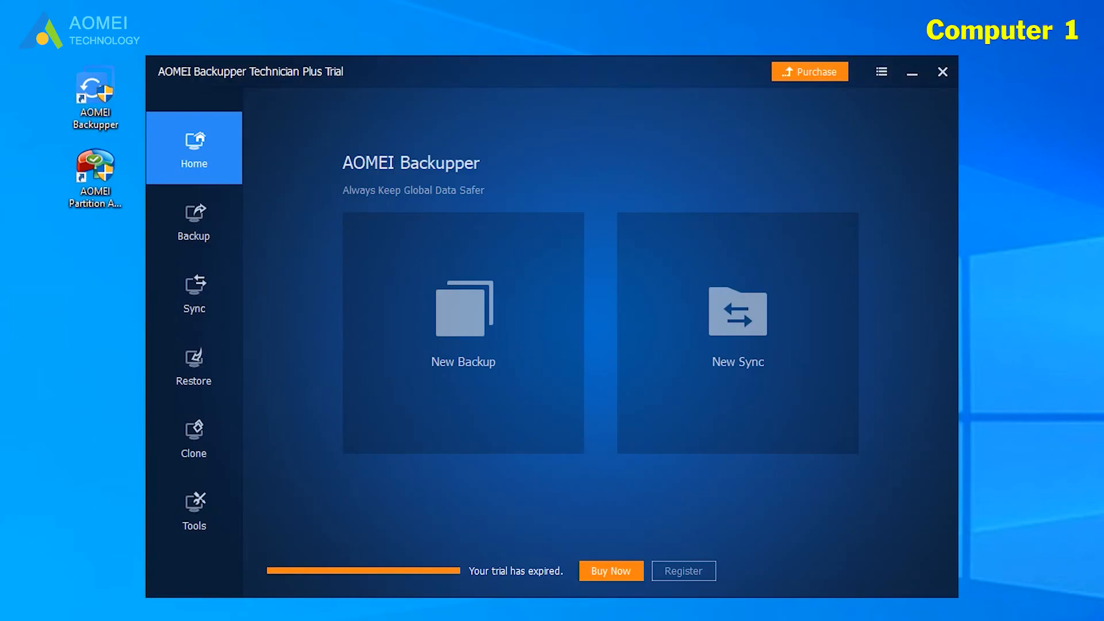
- Enter the license code in the registration form and submit it for the expired trial
left_click(683, 571)
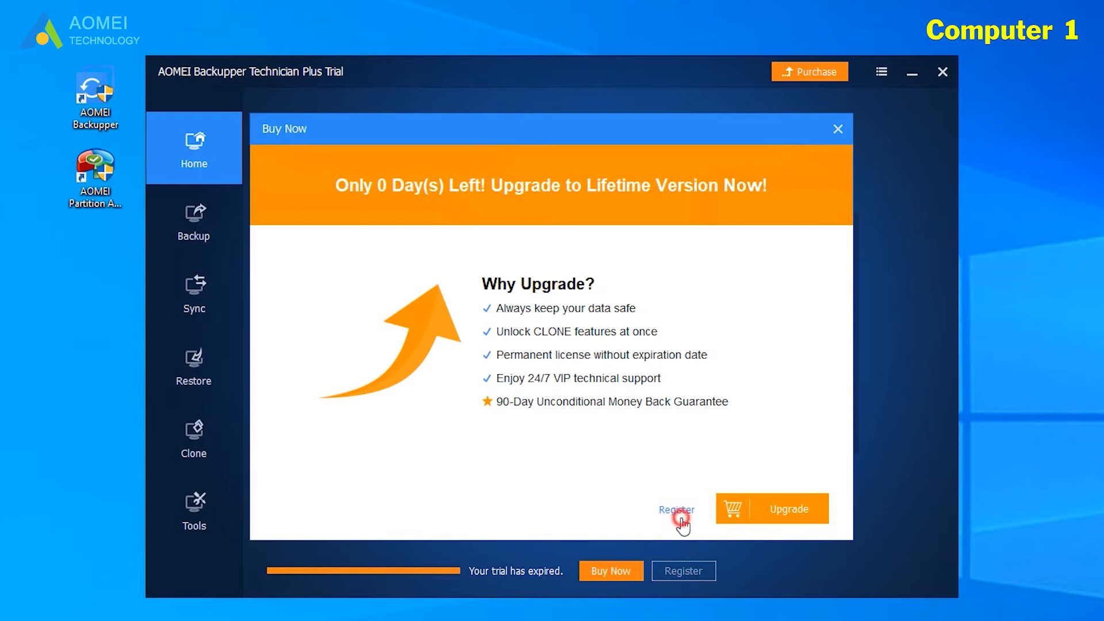
left_click(675, 510)
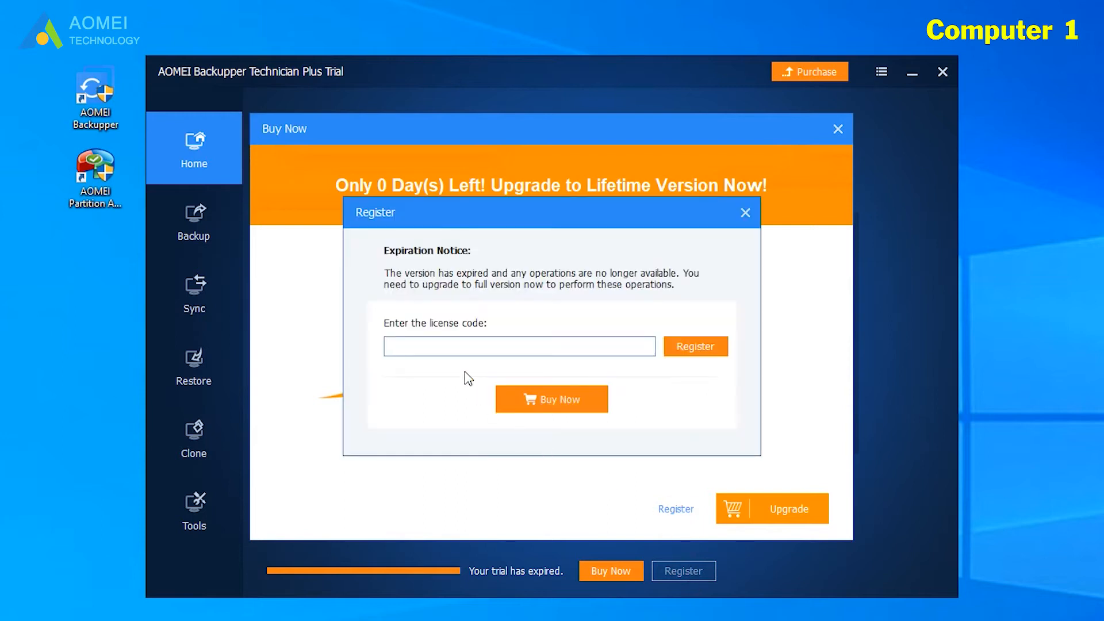
left_click(519, 346)
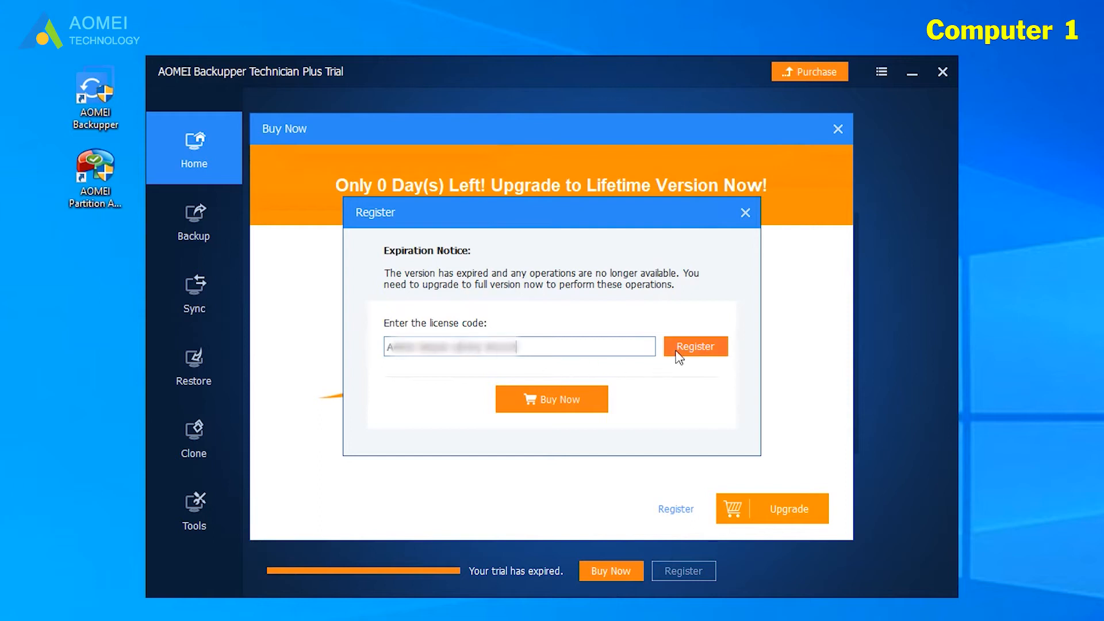
left_click(695, 346)
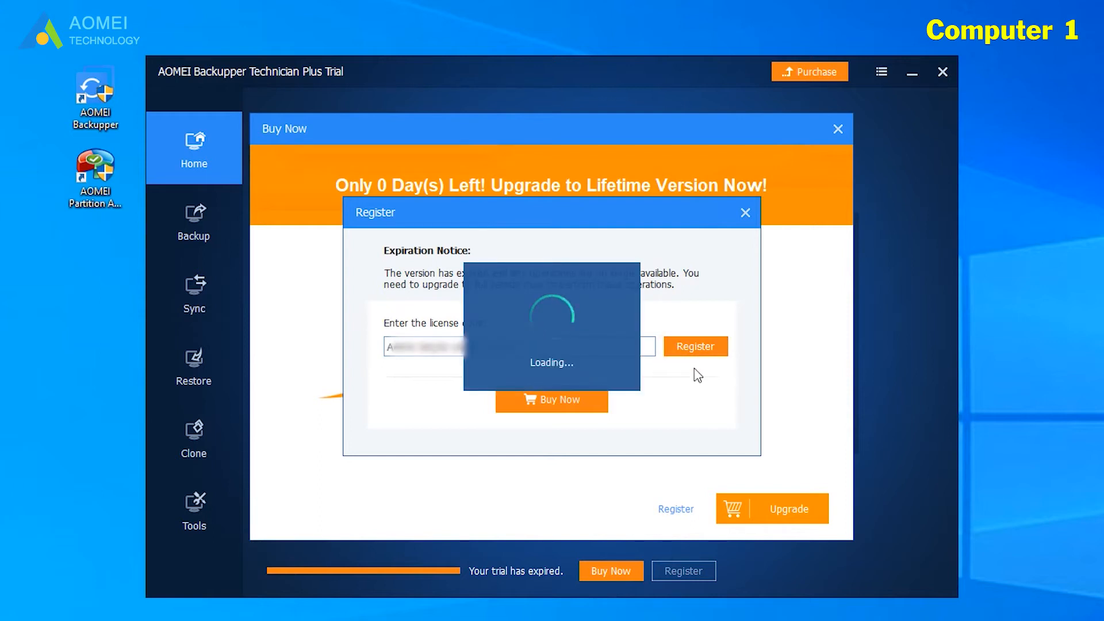
left_click(695, 347)
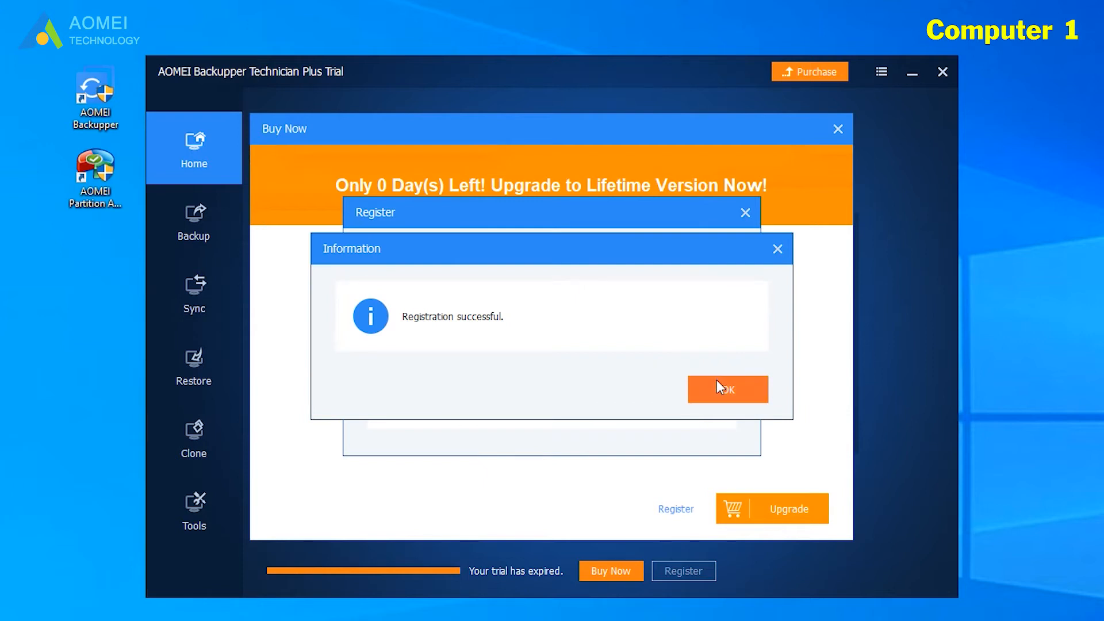
- Acknowledge the Registration successful message and close the Backupper window
left_click(727, 390)
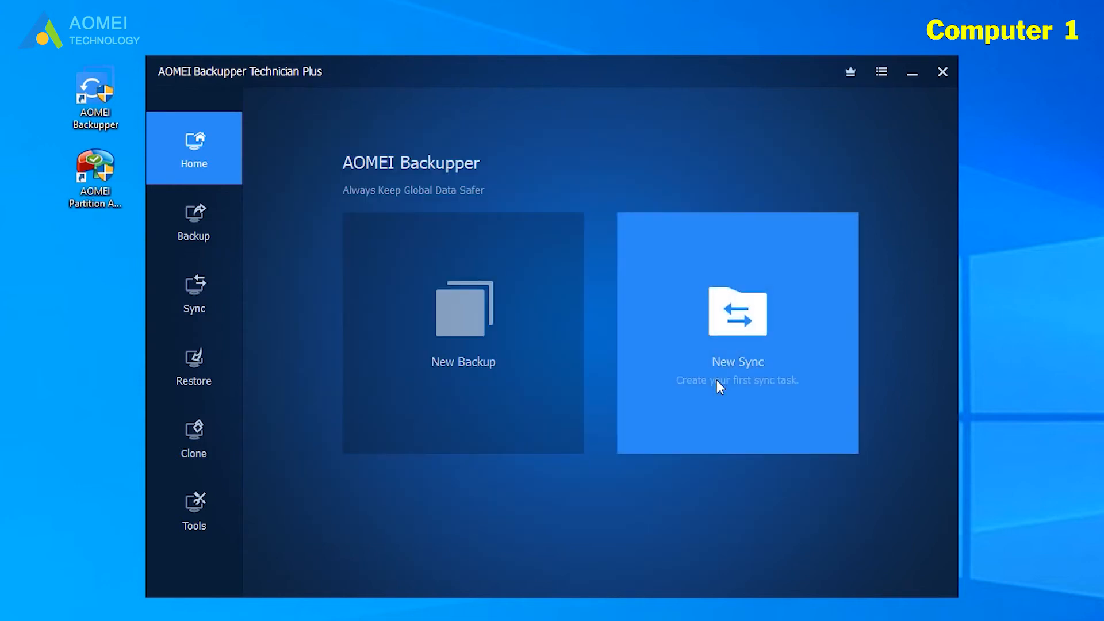
left_click(942, 71)
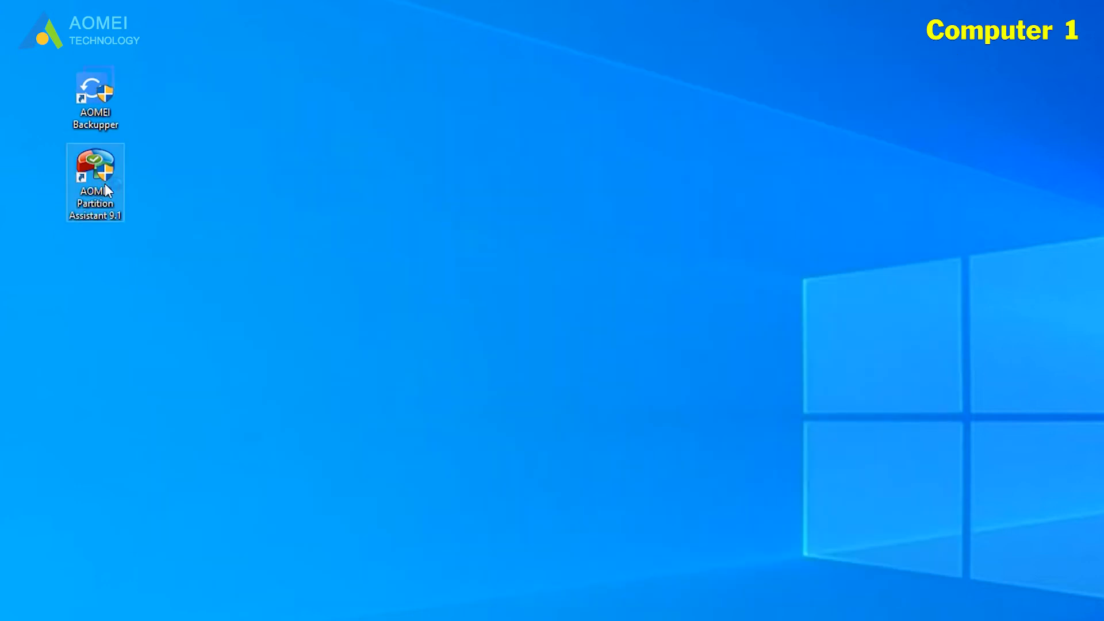
- Launch AOMEI Partition Assistant Demo Edition from its desktop shortcut on Computer 1
double_click(96, 182)
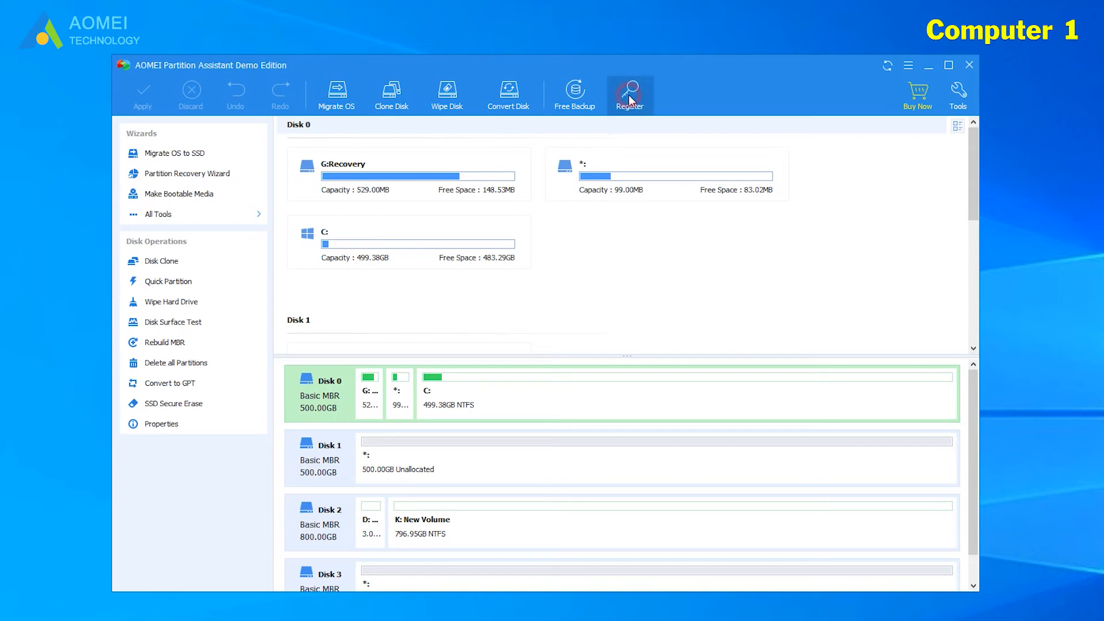
- Register Partition Assistant with the license code and acknowledge Registration successful
left_click(629, 93)
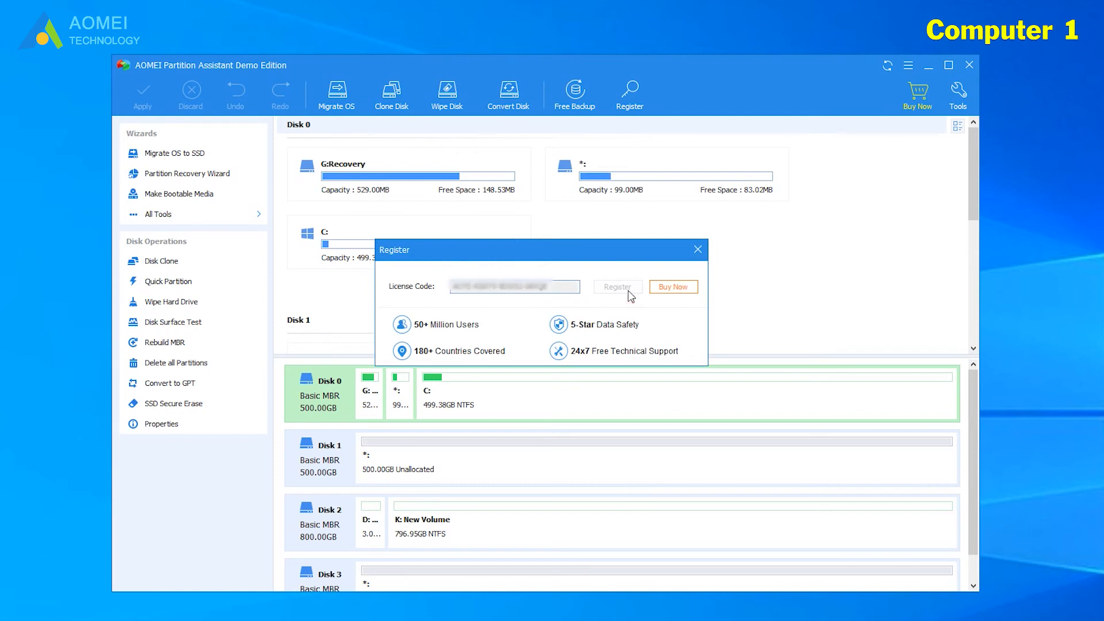
left_click(616, 286)
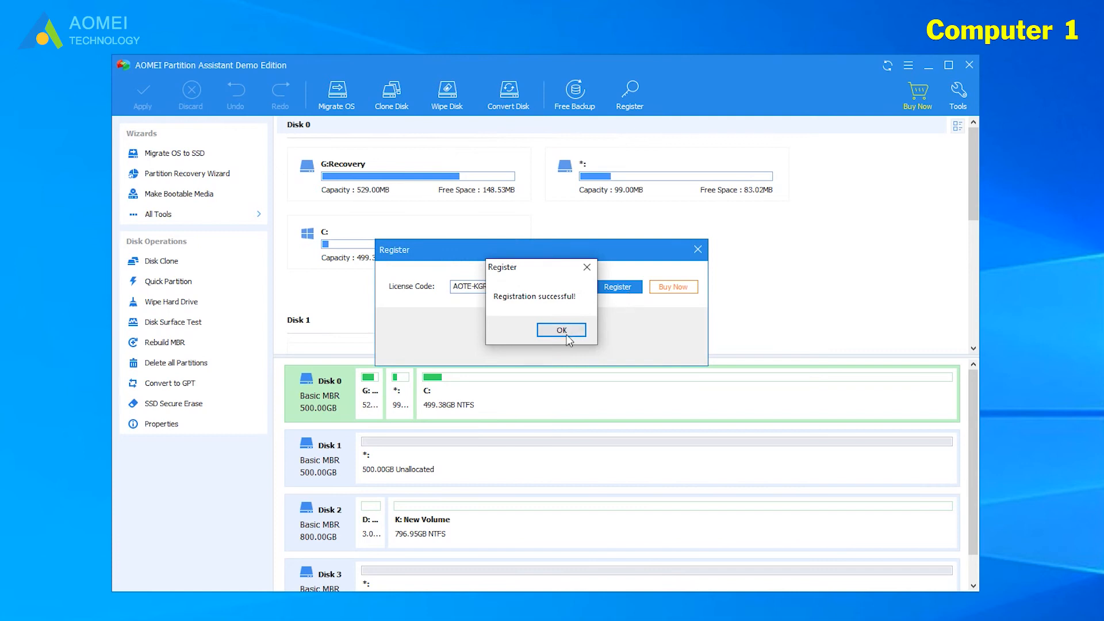
left_click(561, 331)
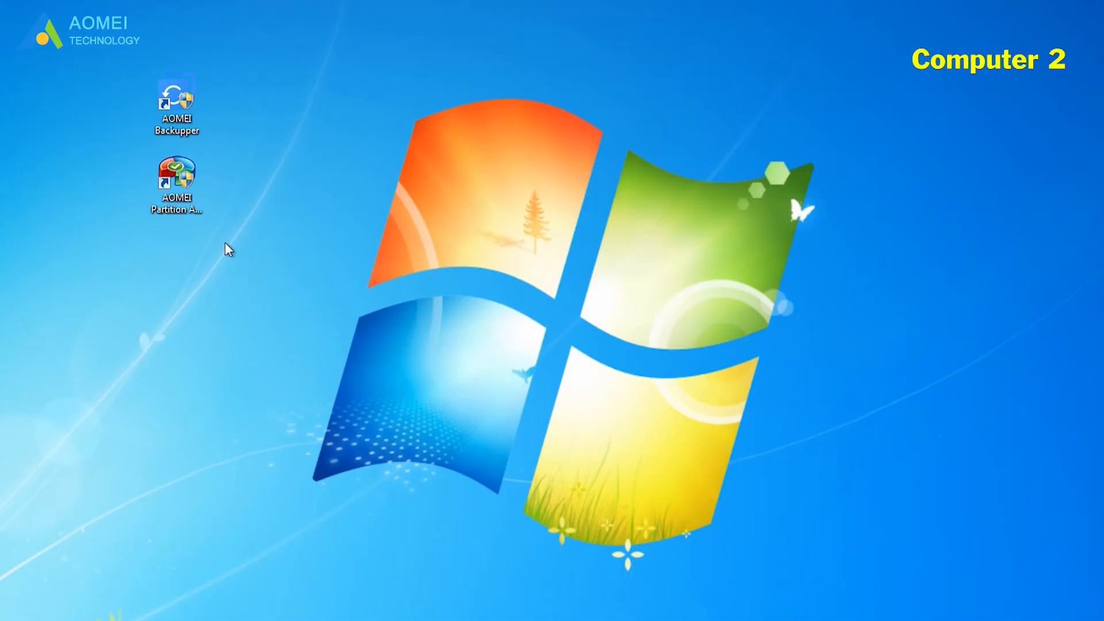
- Launch AOMEI Backupper and Partition Assistant from the desktop shortcuts on Computer 2
left_click(176, 103)
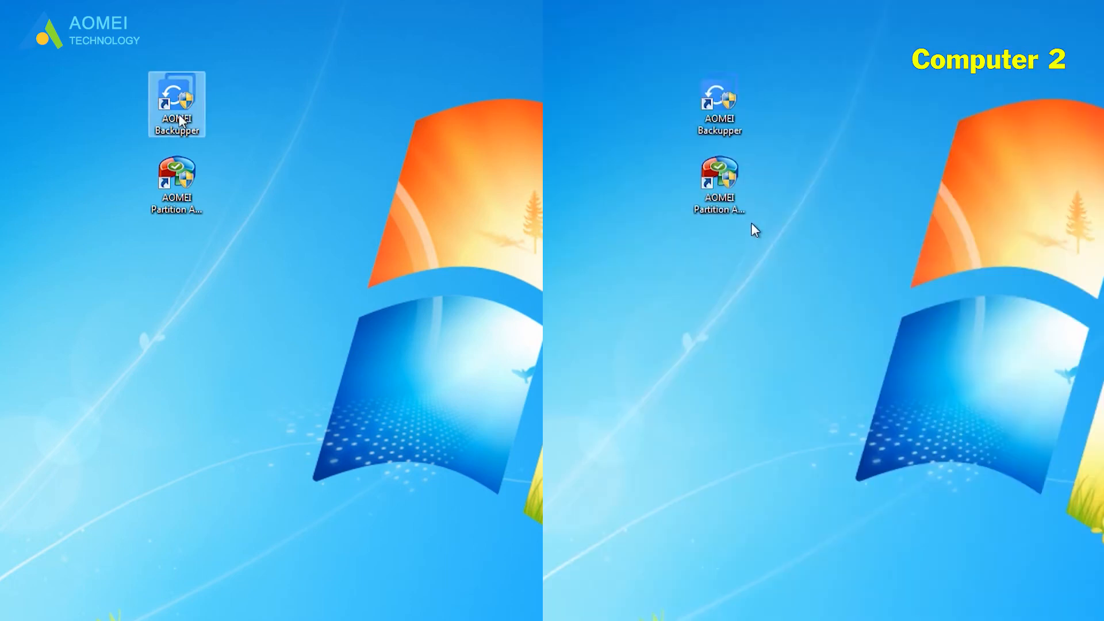
left_click(717, 182)
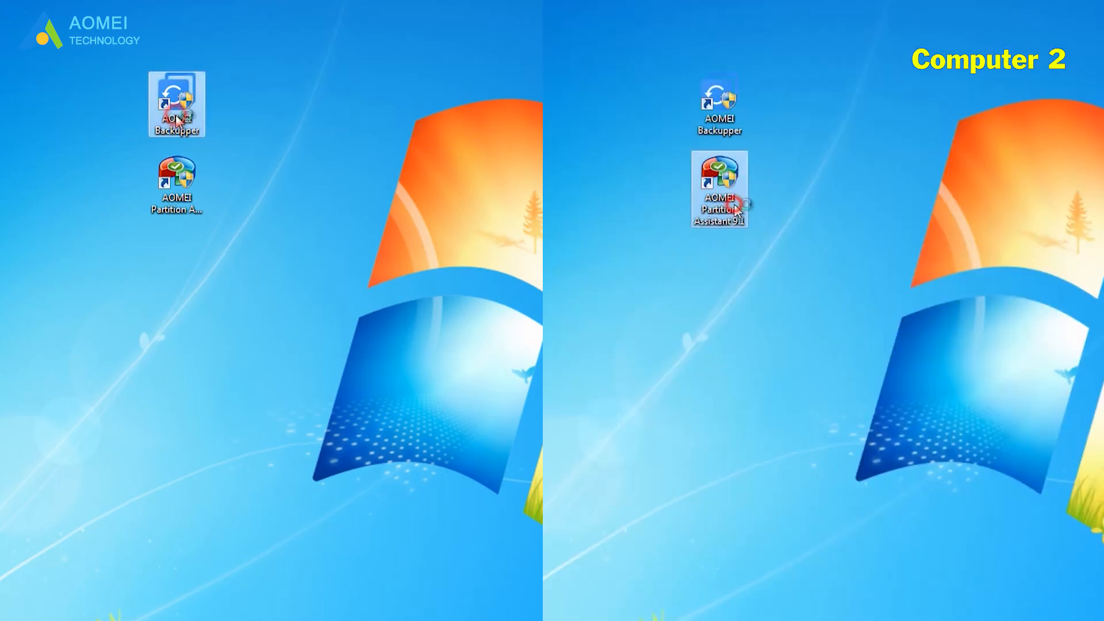
double_click(719, 190)
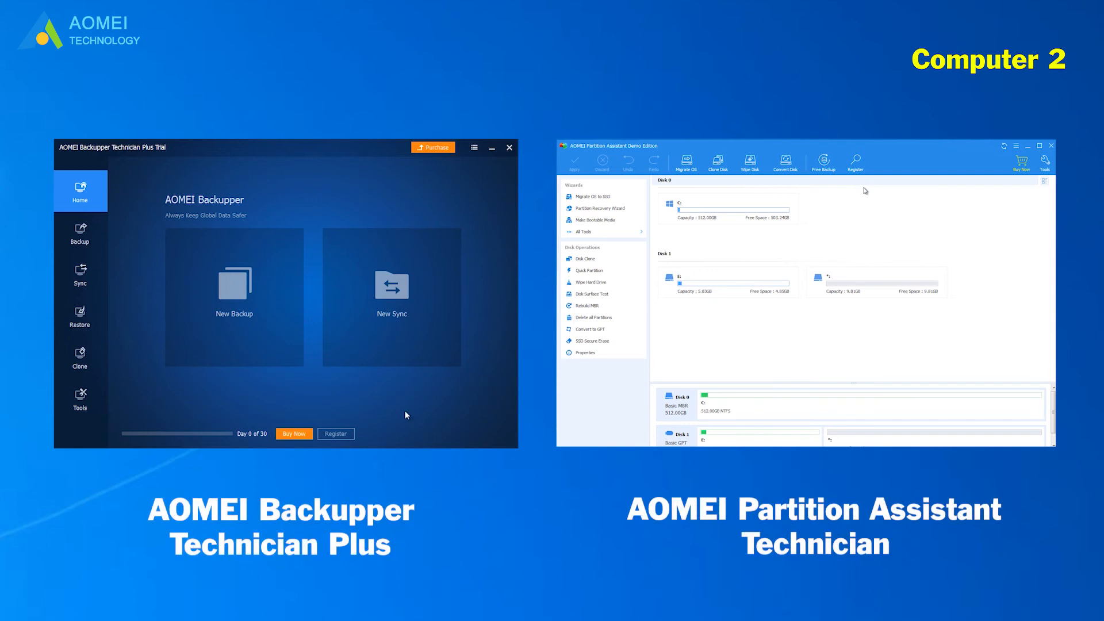
- Submit license codes for Backupper and Partition Assistant on Computer 2 until both show Registration successful
left_click(294, 434)
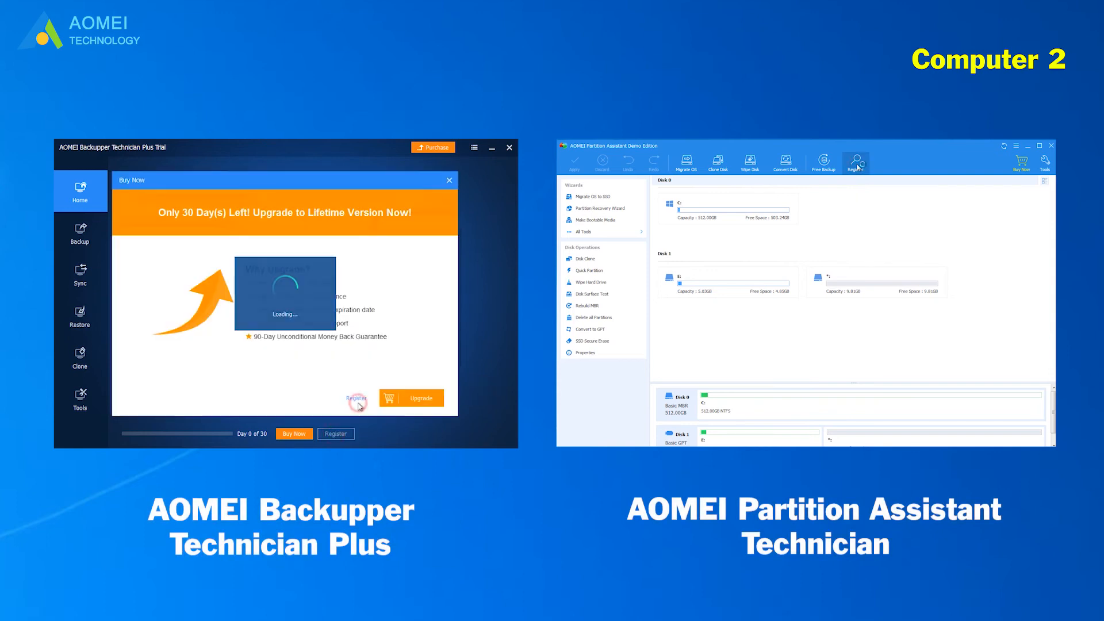
left_click(357, 398)
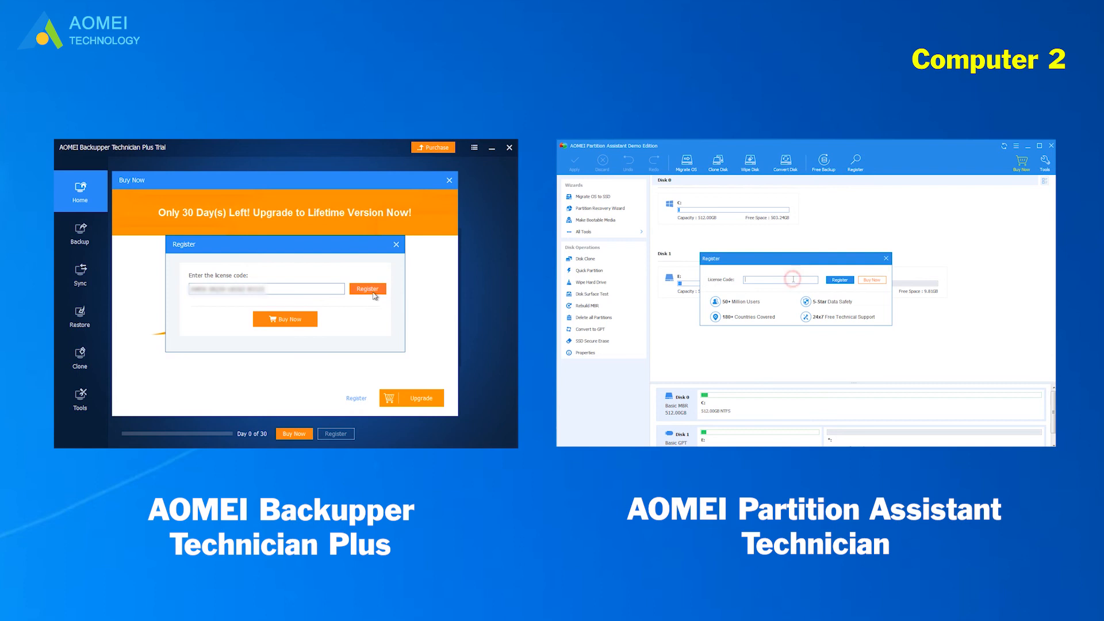
left_click(367, 289)
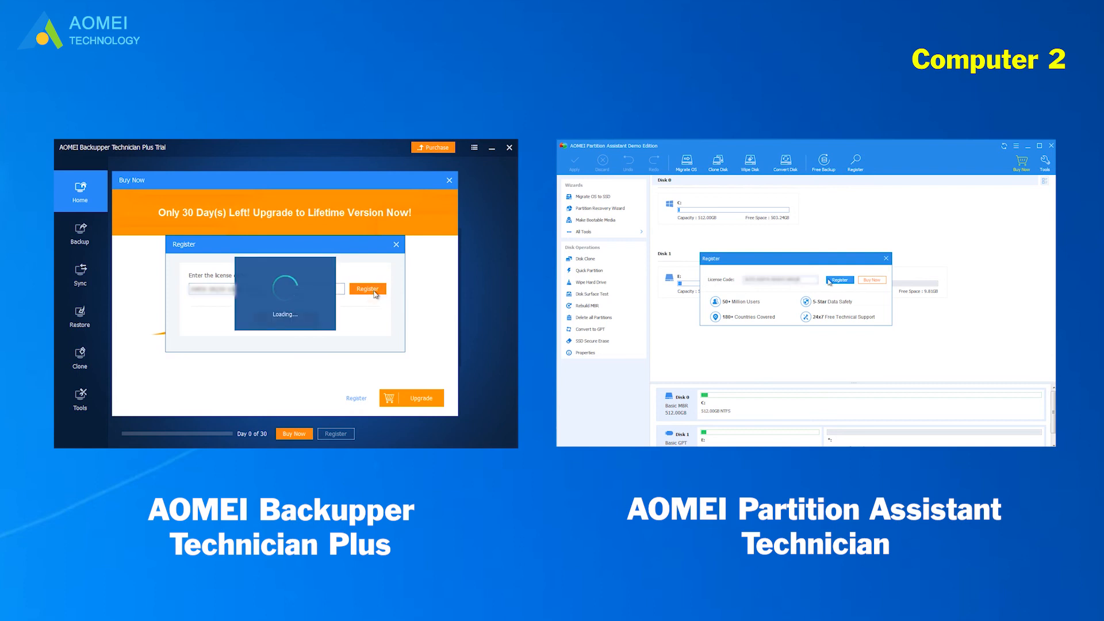
left_click(367, 289)
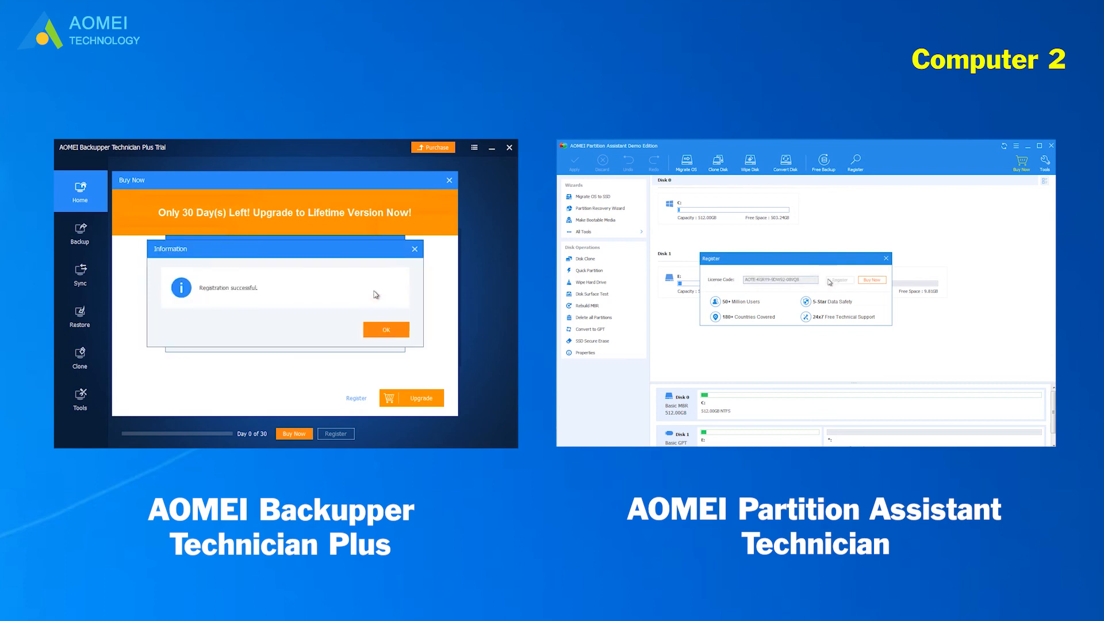
left_click(838, 280)
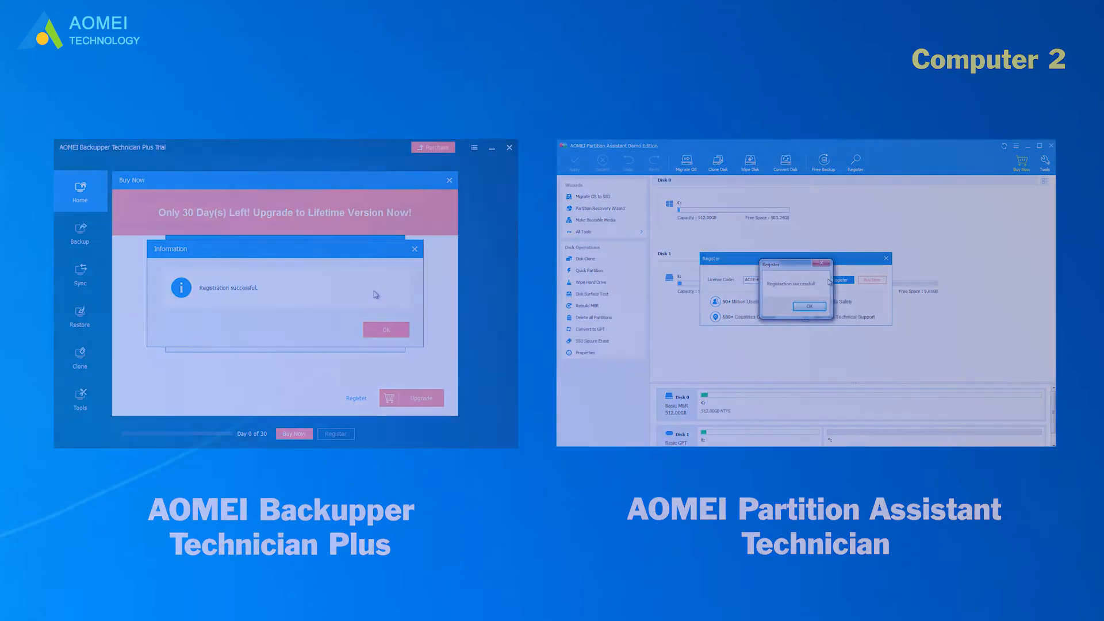